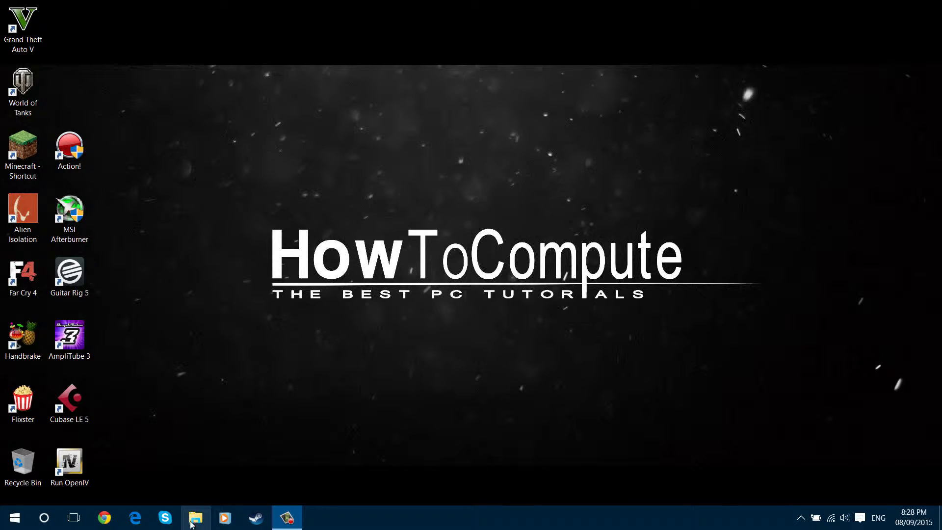
mouse_move(200, 481)
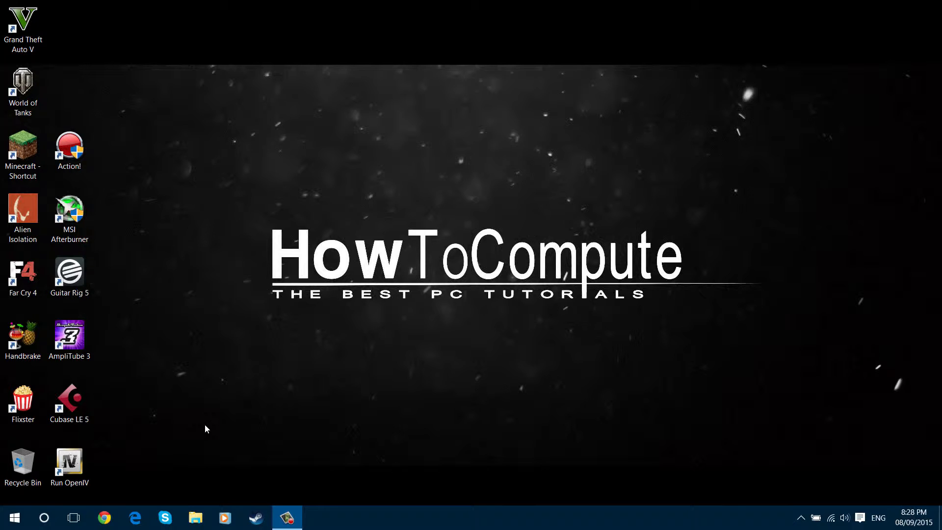
Look around a File Explorer window and its navigation pane before changing any settings.
left_click(194, 517)
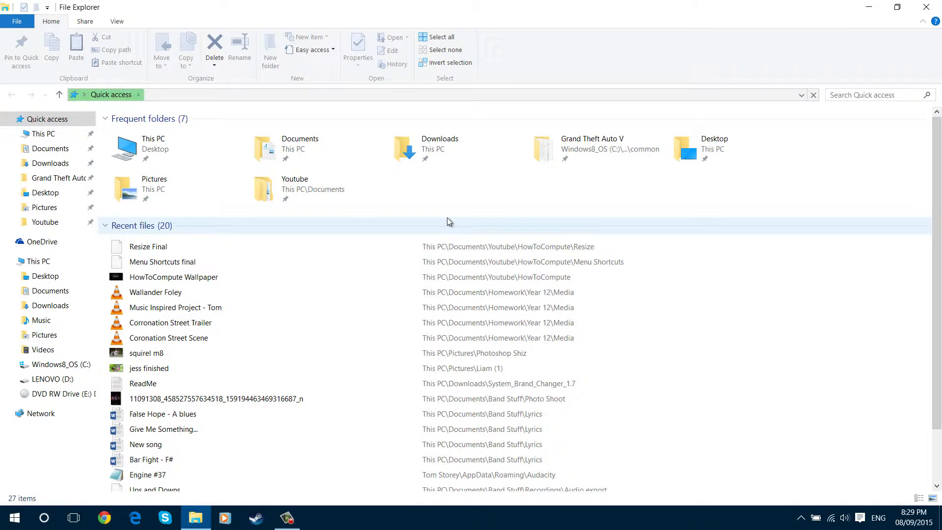
left_click(111, 94)
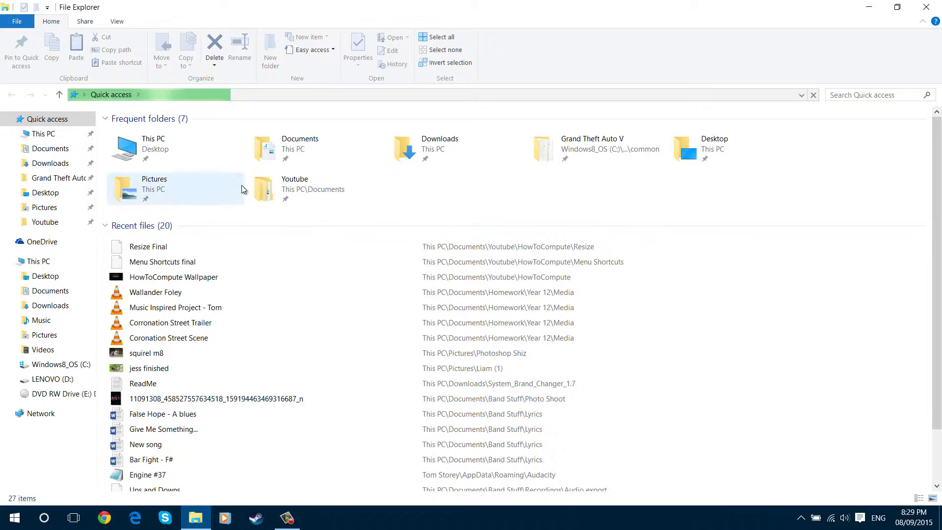
mouse_move(446, 212)
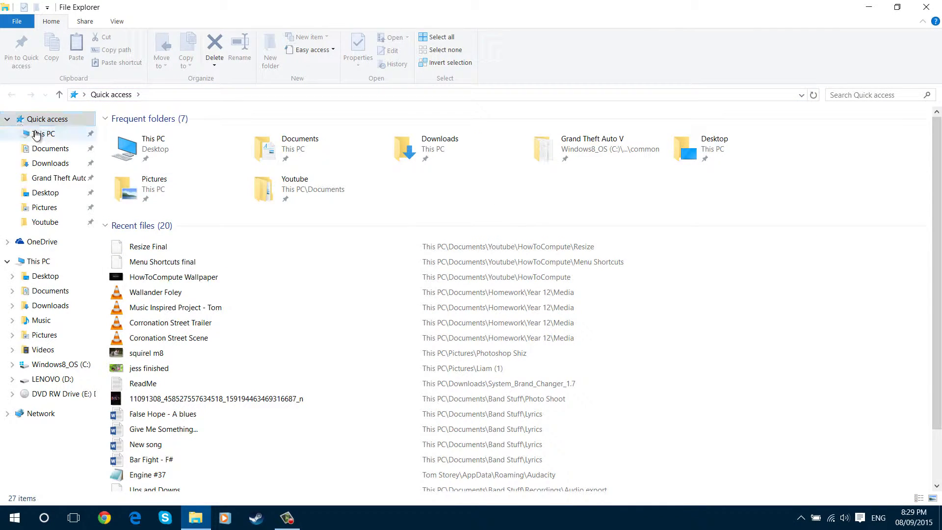
left_click(42, 133)
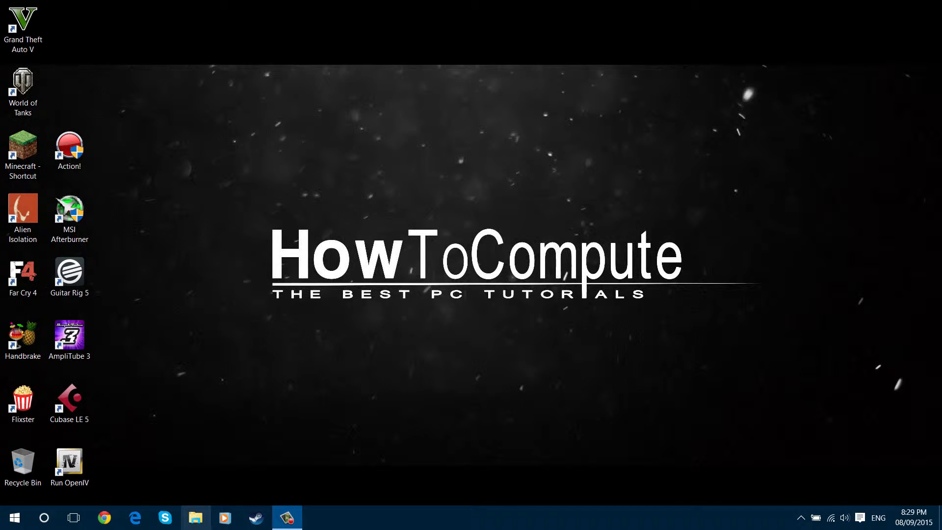
mouse_move(204, 495)
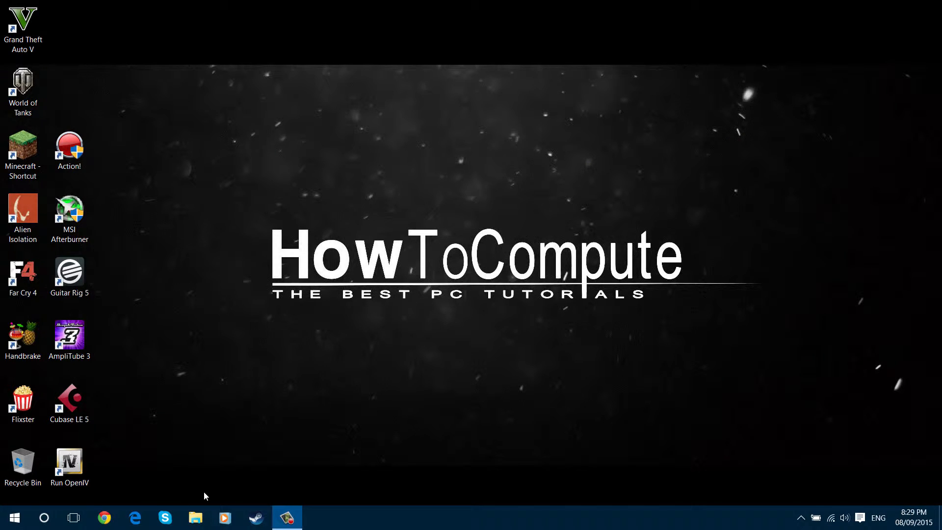
Set 'Open File Explorer to' to This PC in Folder Options and apply it.
left_click(195, 517)
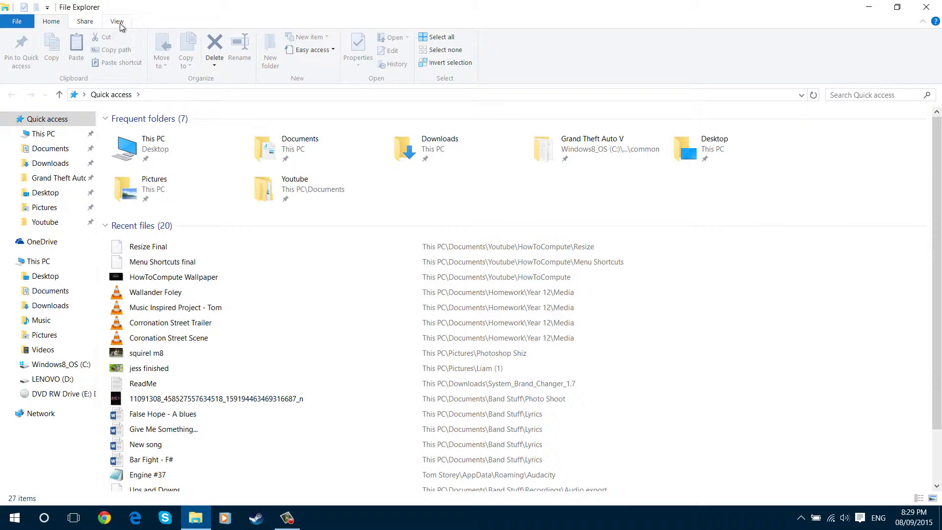
left_click(117, 21)
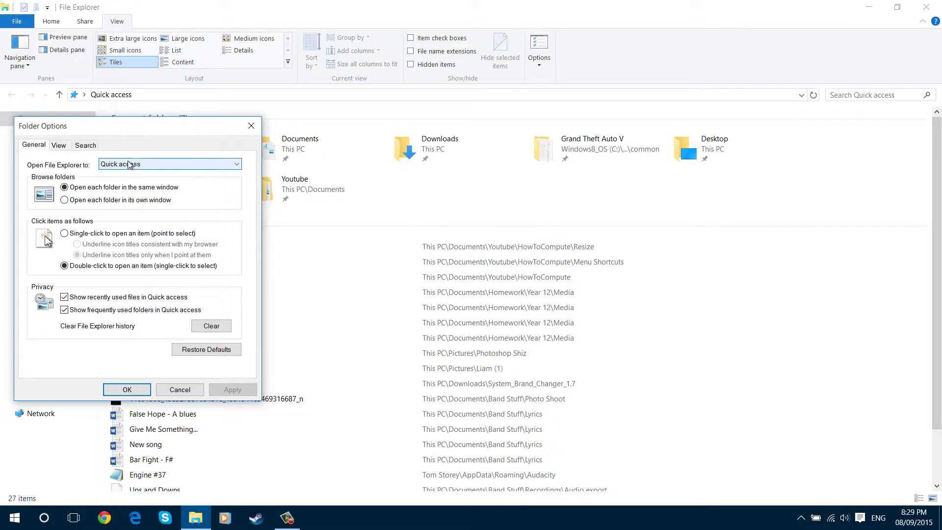
mouse_move(144, 168)
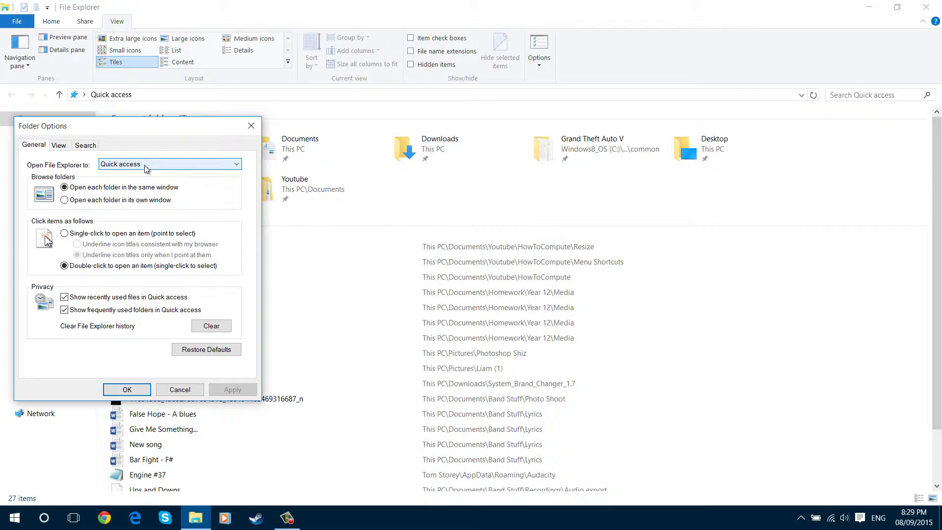
left_click(170, 164)
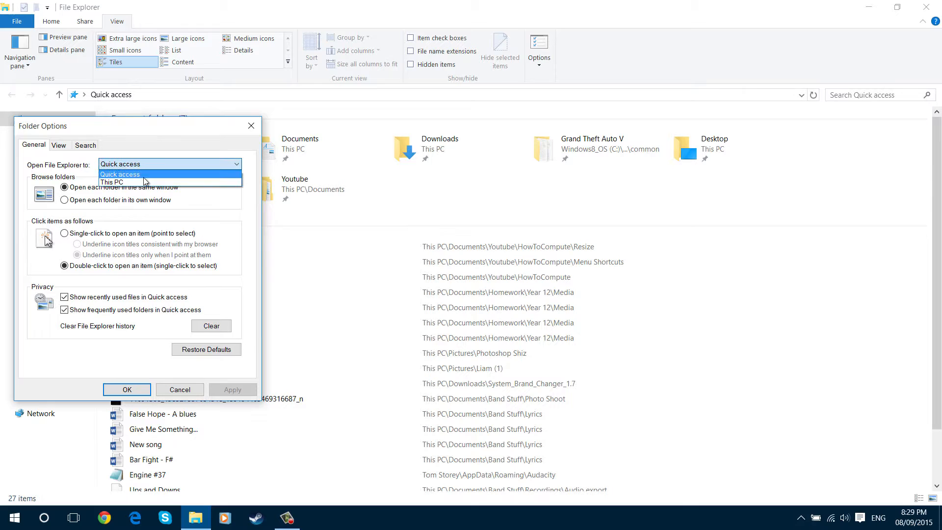
left_click(112, 182)
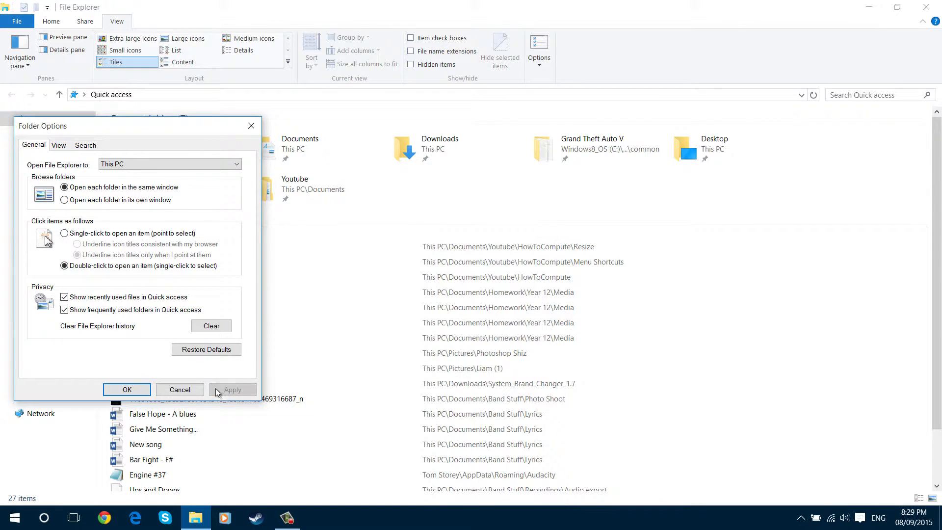
left_click(127, 390)
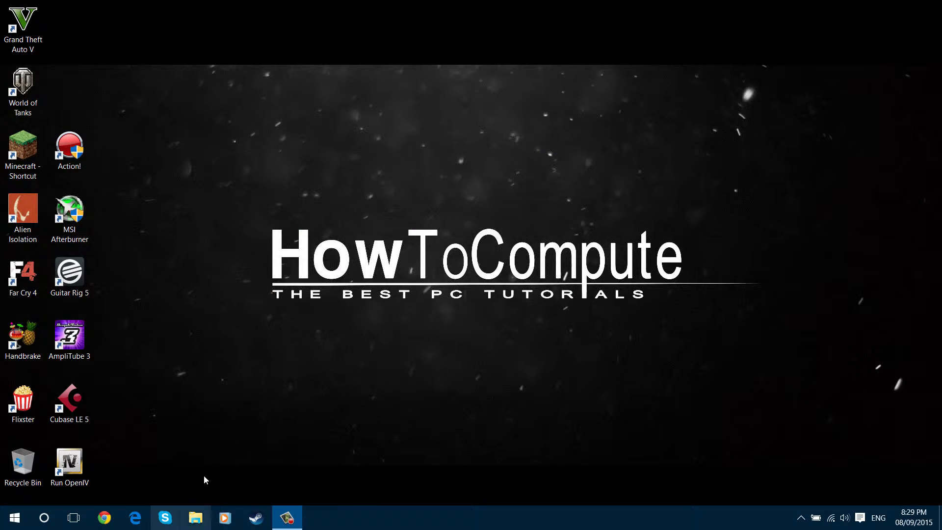
Confirm a new File Explorer window starts on This PC, then switch to Quick access.
left_click(194, 517)
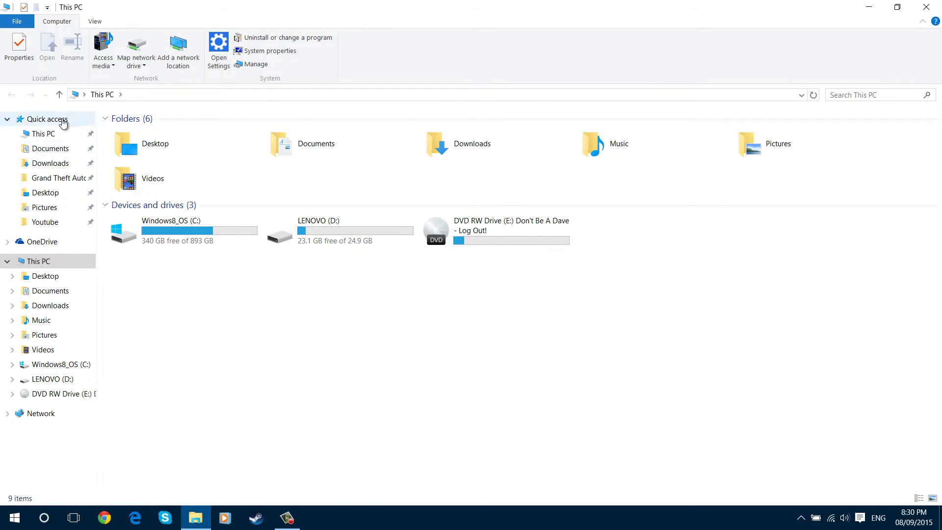
left_click(47, 118)
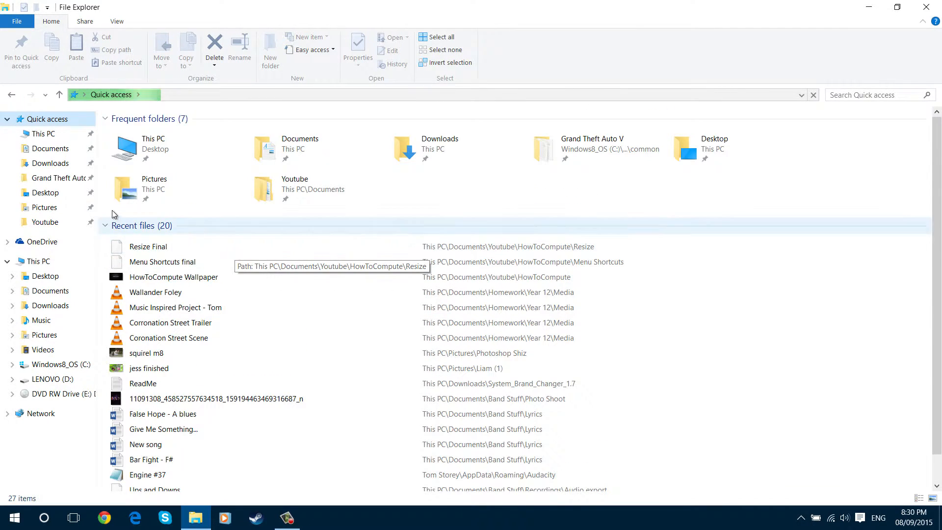
mouse_move(116, 21)
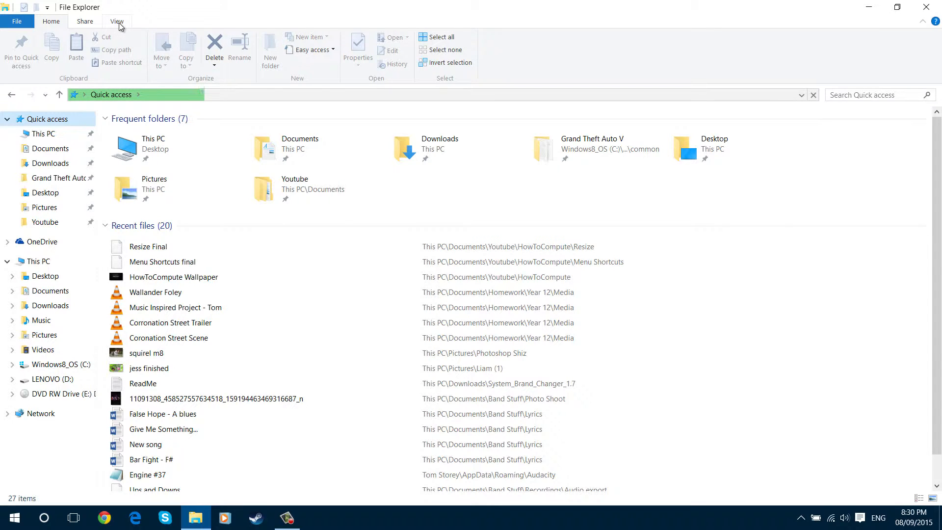
Turn off 'Show frequently used folders in Quick access' in Folder Options.
left_click(116, 21)
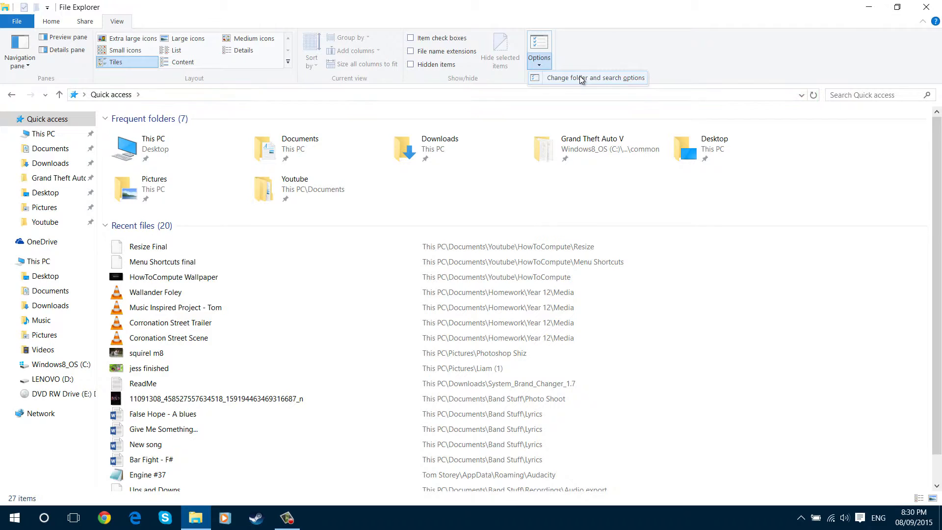
left_click(587, 78)
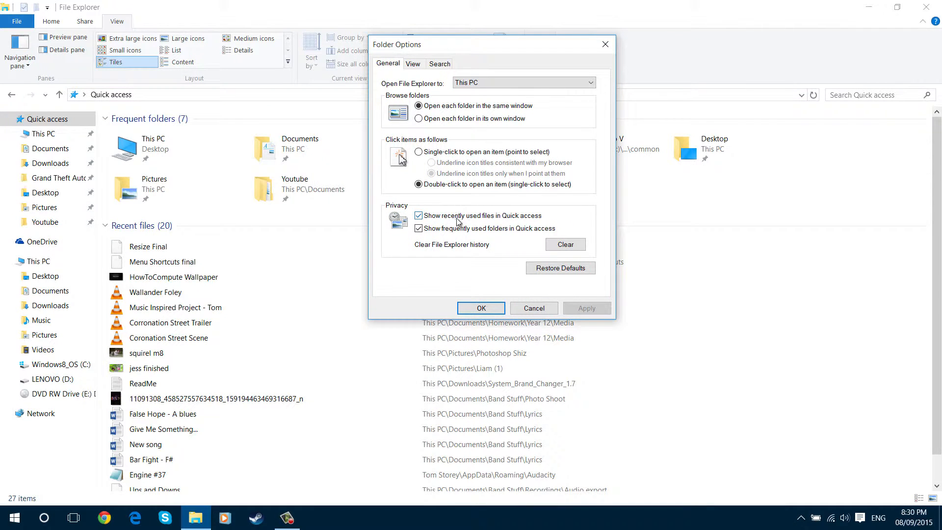
mouse_move(495, 222)
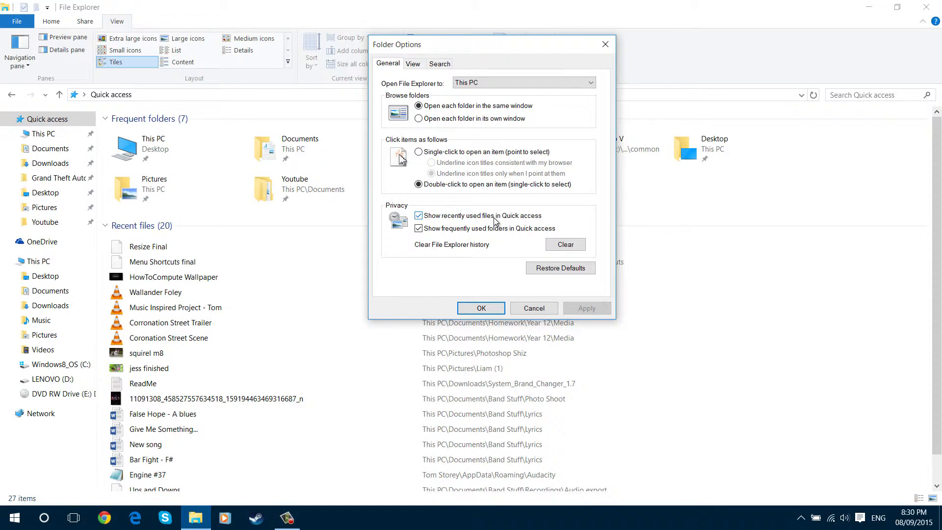
left_click(418, 228)
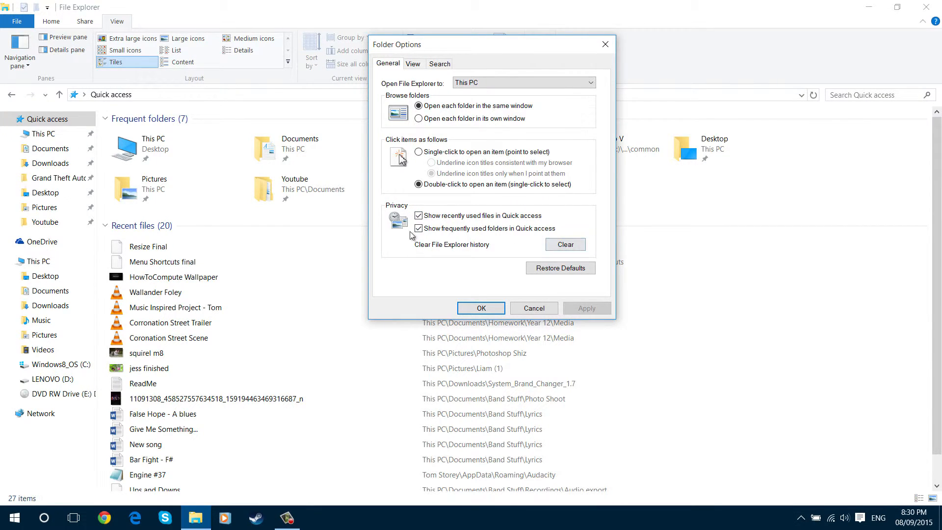
left_click(418, 228)
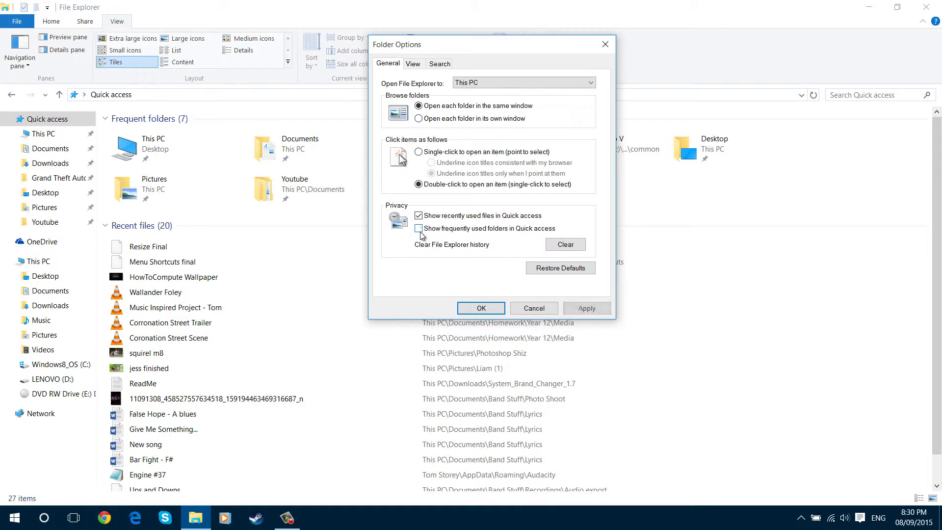
left_click(419, 229)
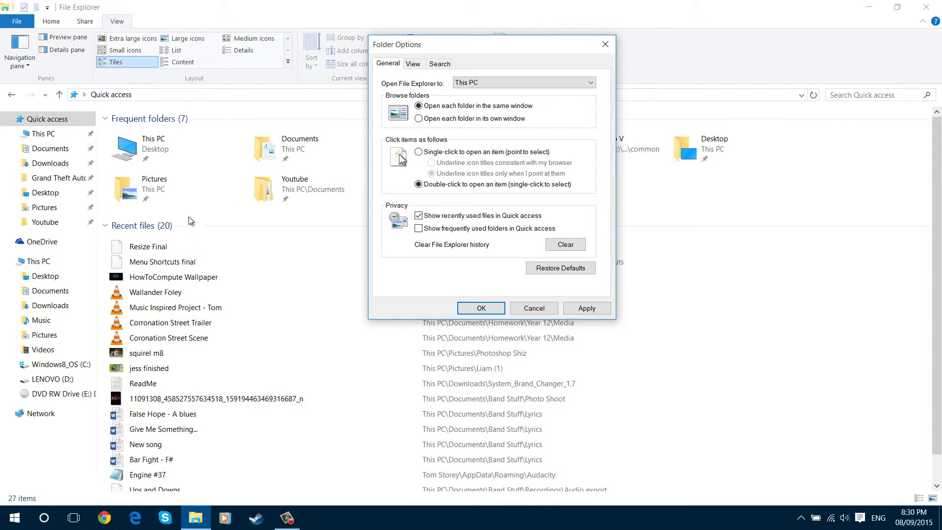
mouse_move(197, 146)
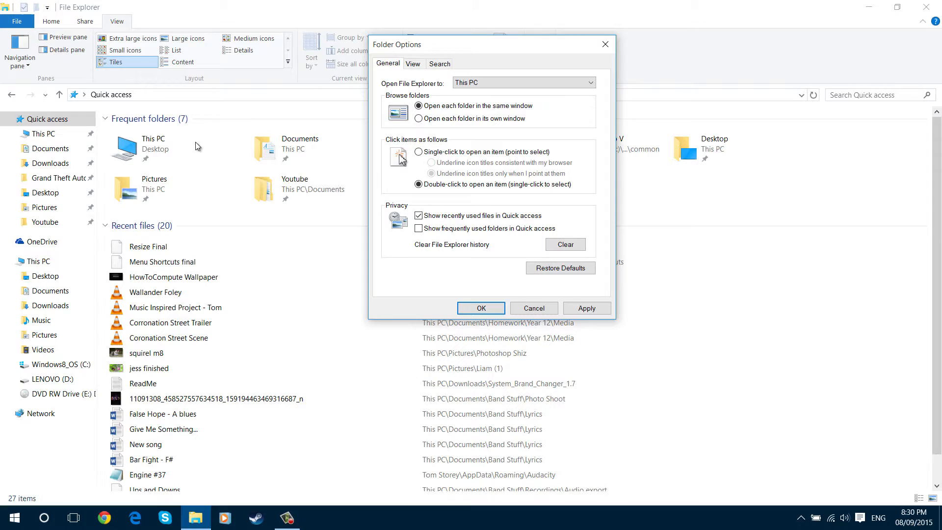
mouse_move(565, 245)
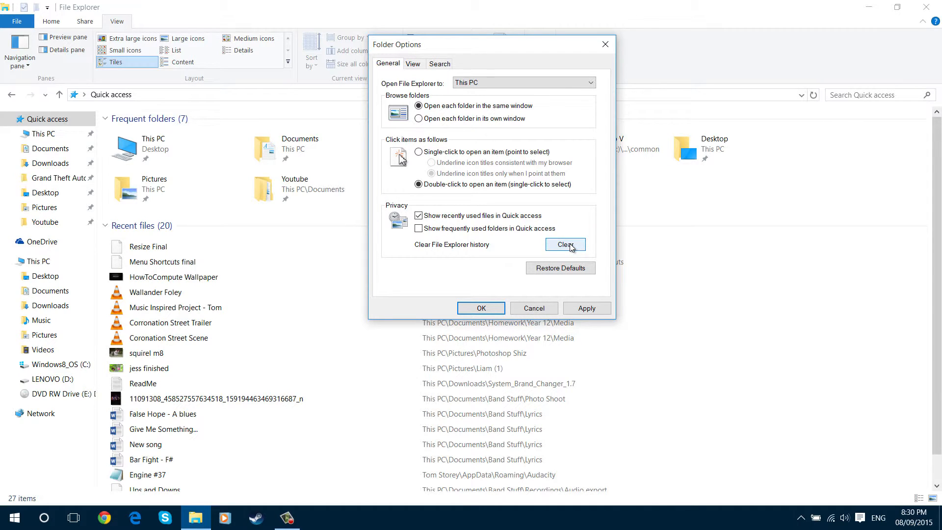
Clear the File Explorer history and close Folder Options.
left_click(566, 244)
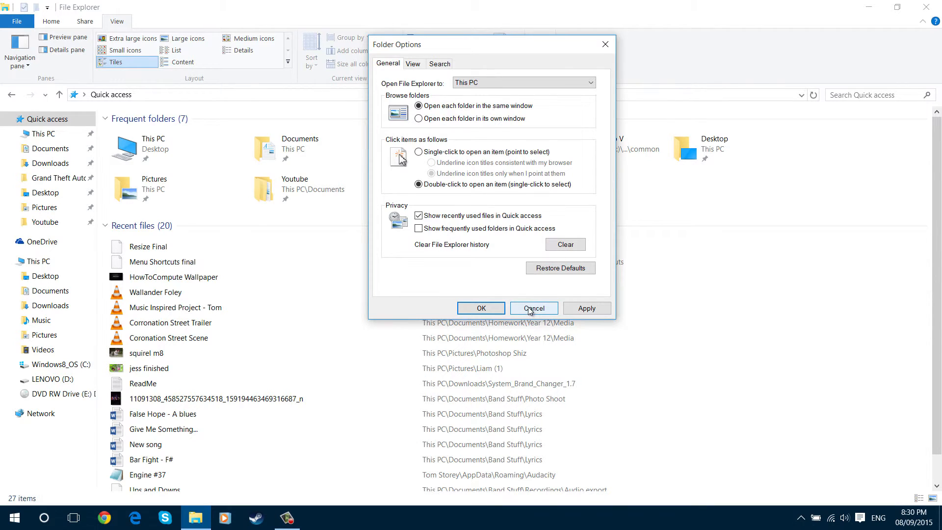
left_click(533, 307)
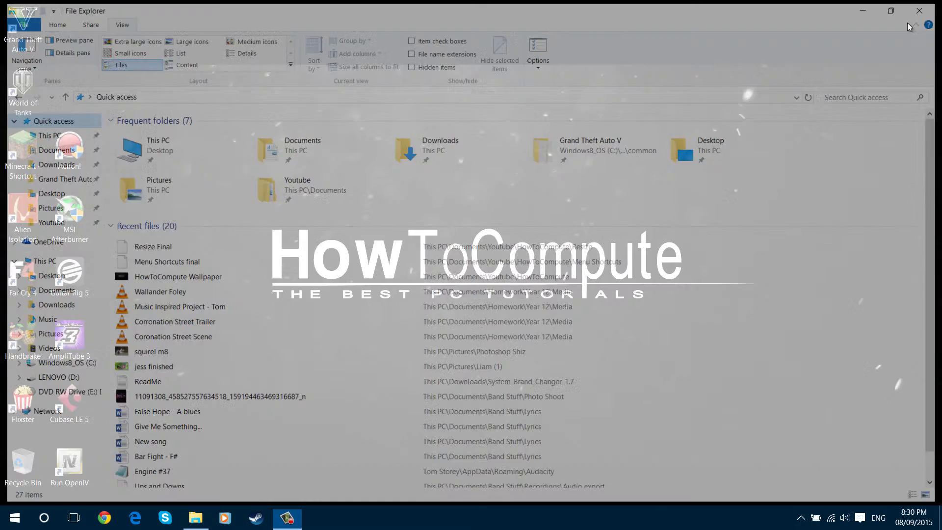